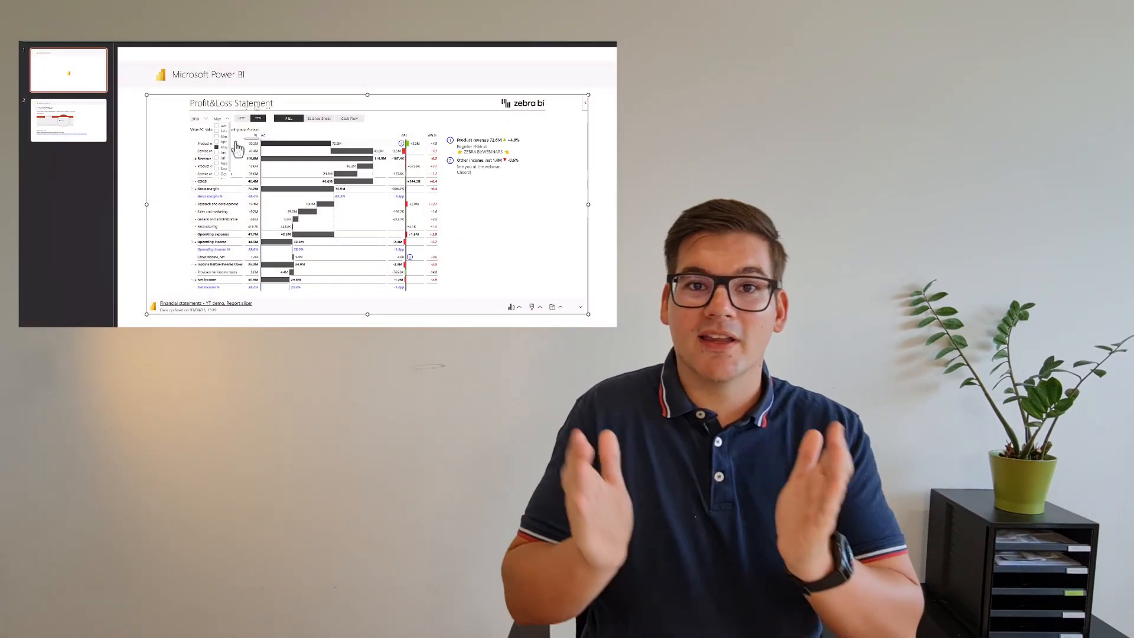
Start Zebra BI for PowerPoint, then share the report and choose the PowerPoint embed-live-data link.
click(319, 119)
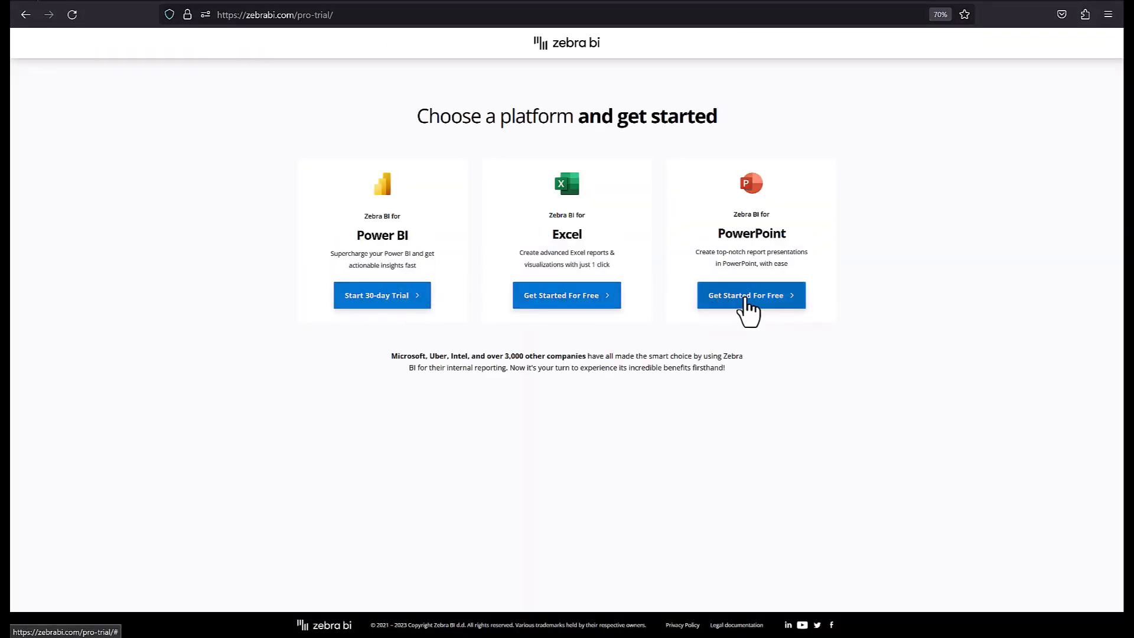
click(750, 295)
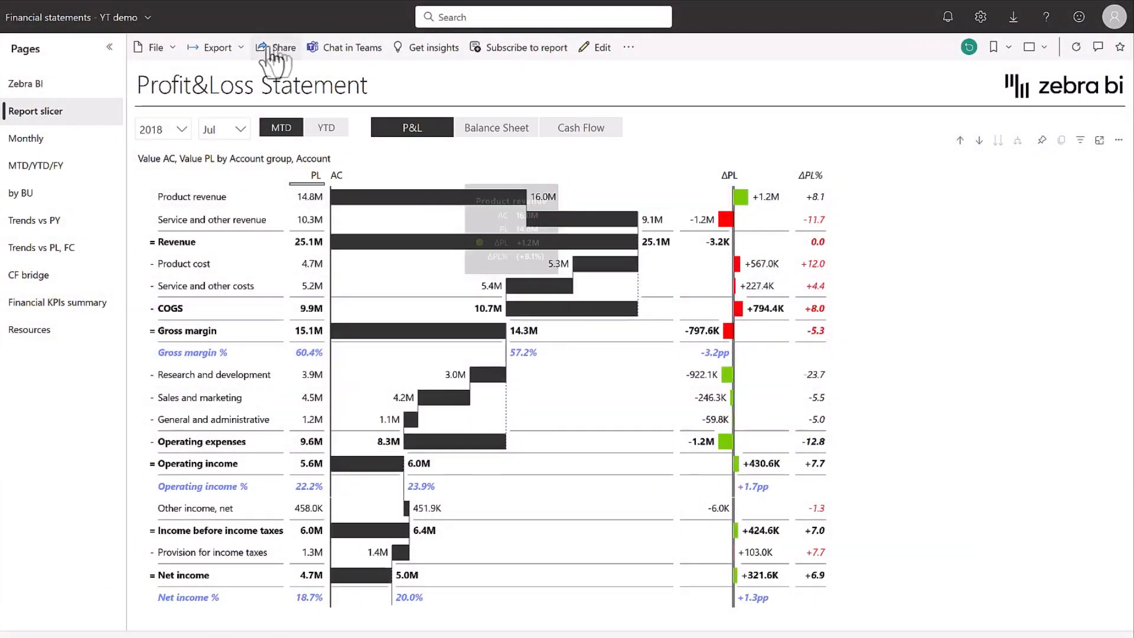
click(282, 47)
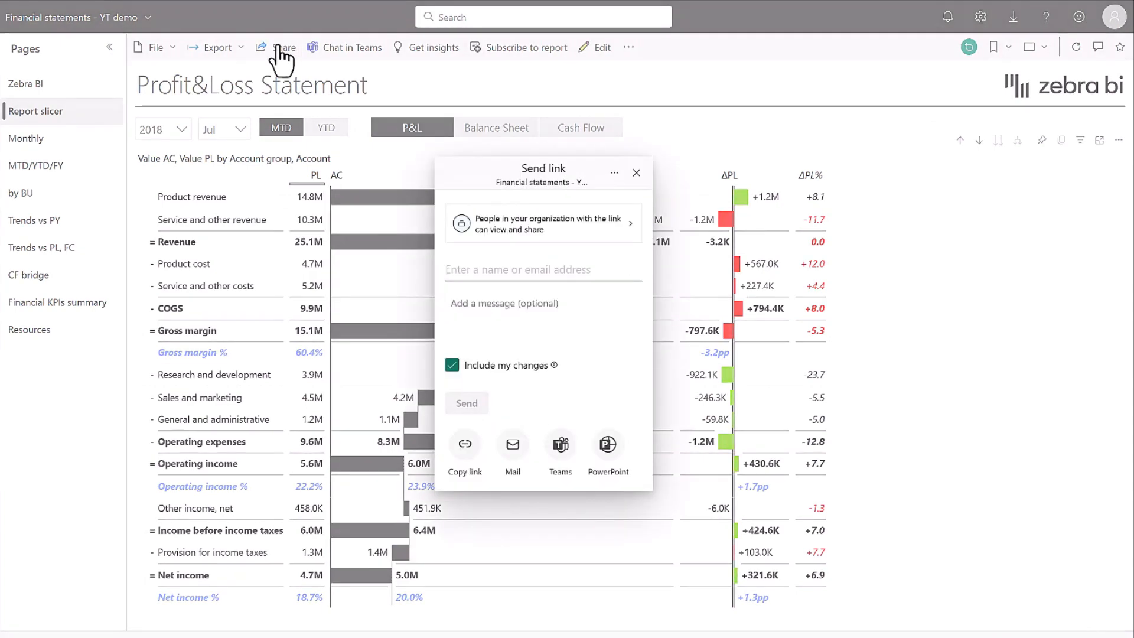
mouse_move(608, 445)
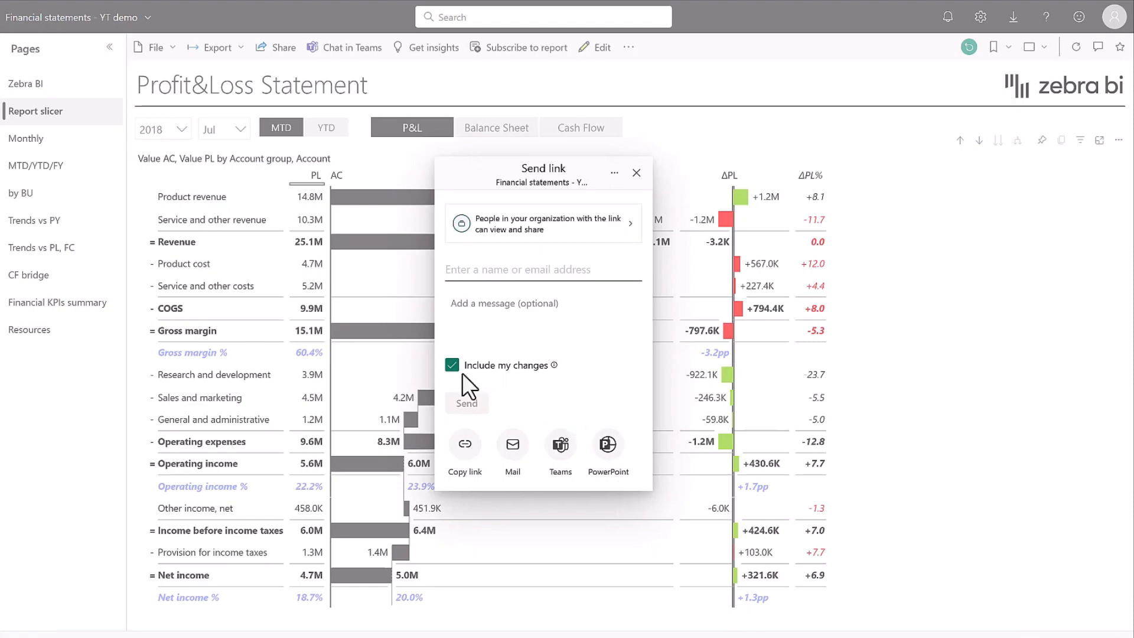
click(609, 449)
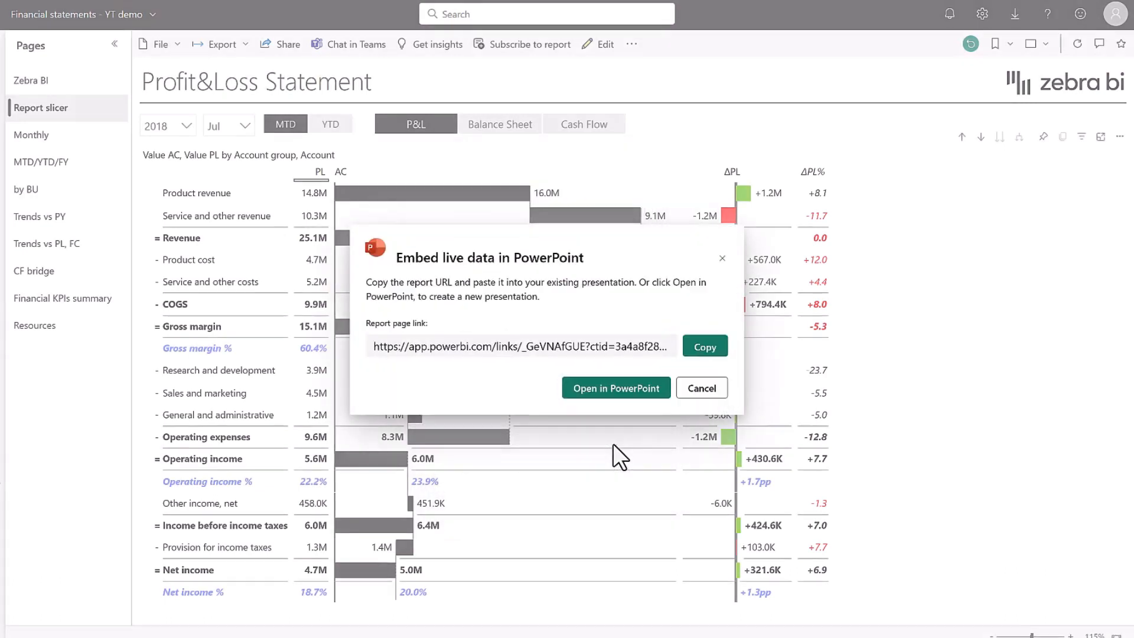
mouse_move(613, 346)
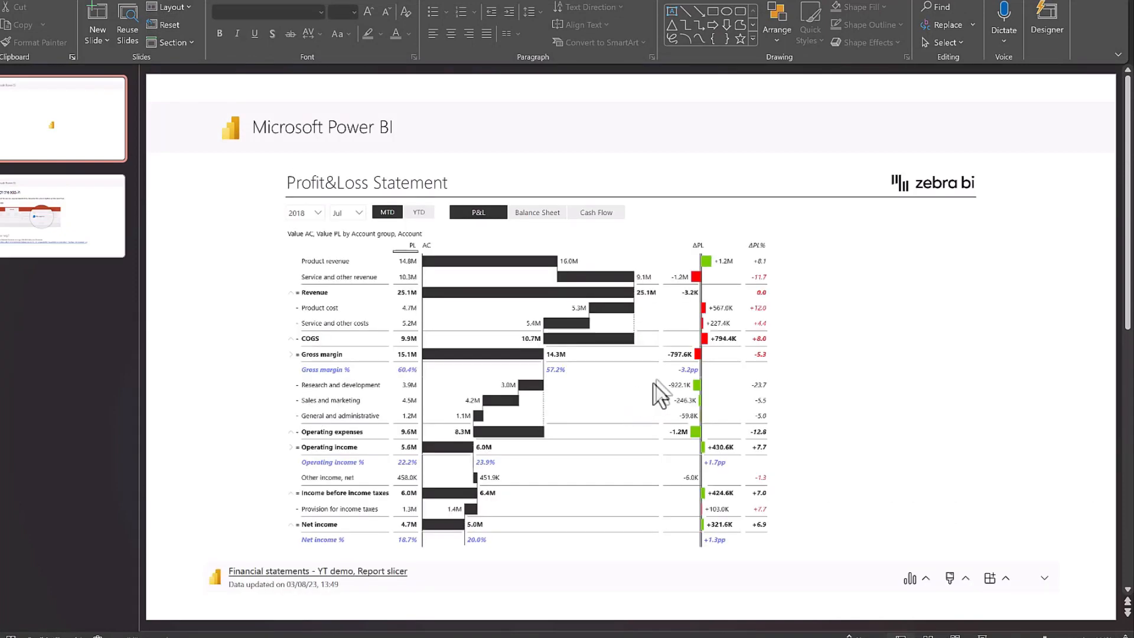
Activate the embedded live report and switch it to YTD figures for May 2018.
click(658, 395)
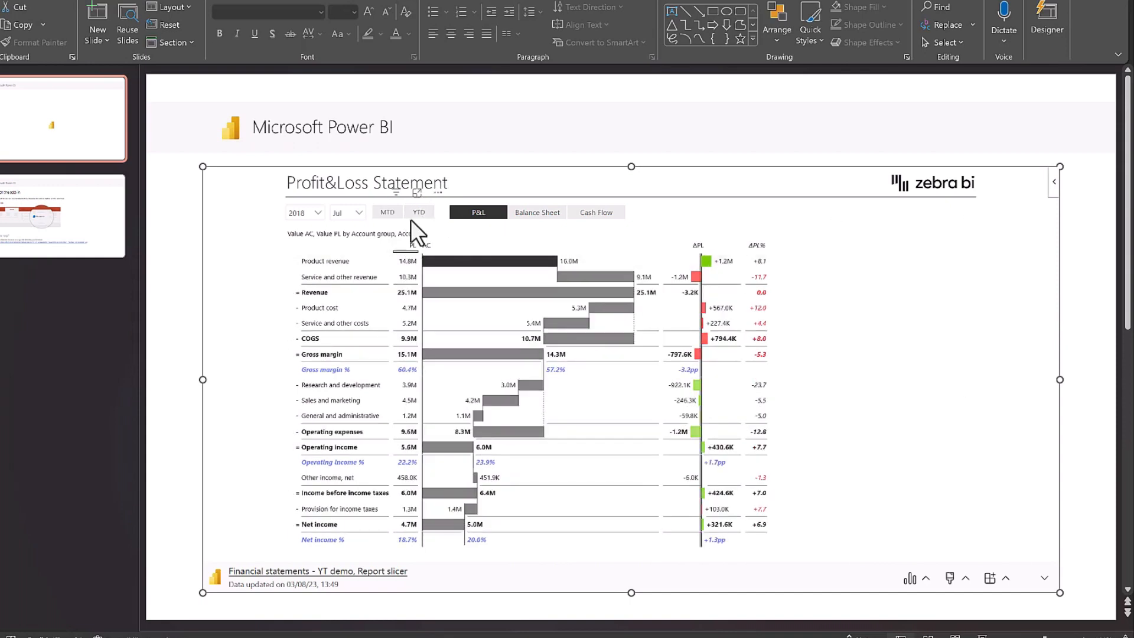
click(419, 212)
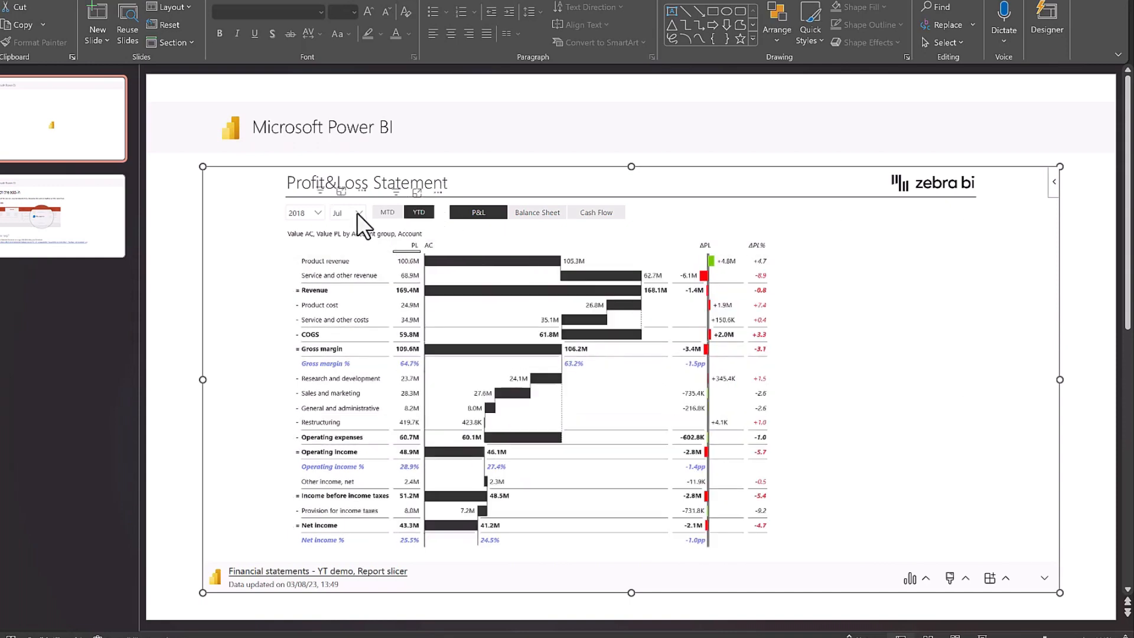
click(360, 211)
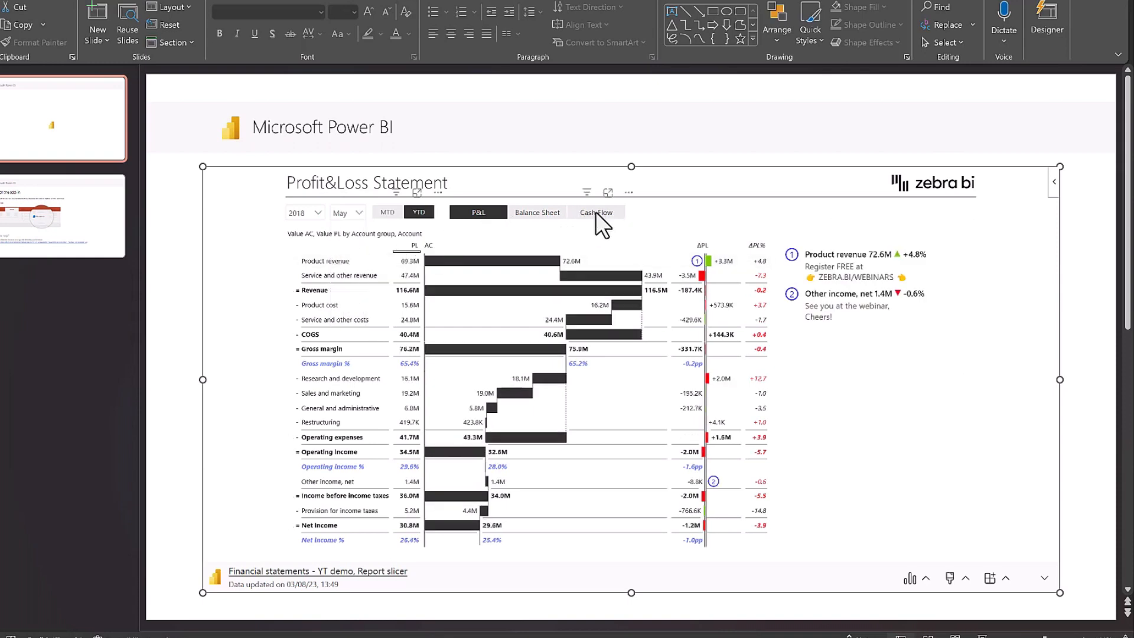
Check the Cash Flow and Balance Sheet tabs, then return to the Profit&Loss view.
click(595, 212)
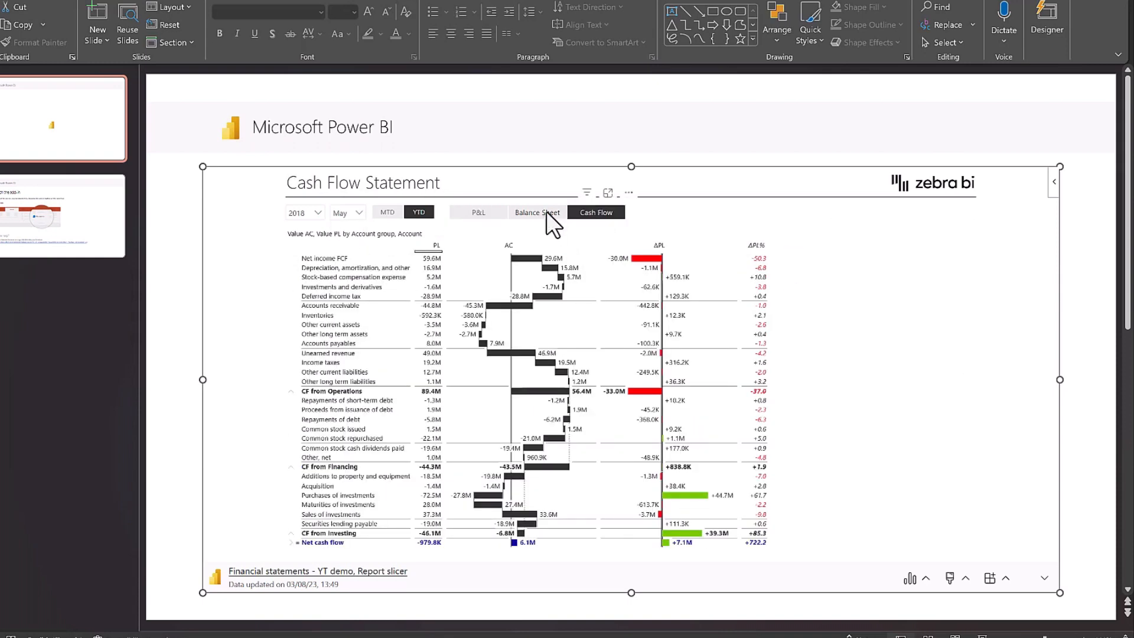
click(537, 212)
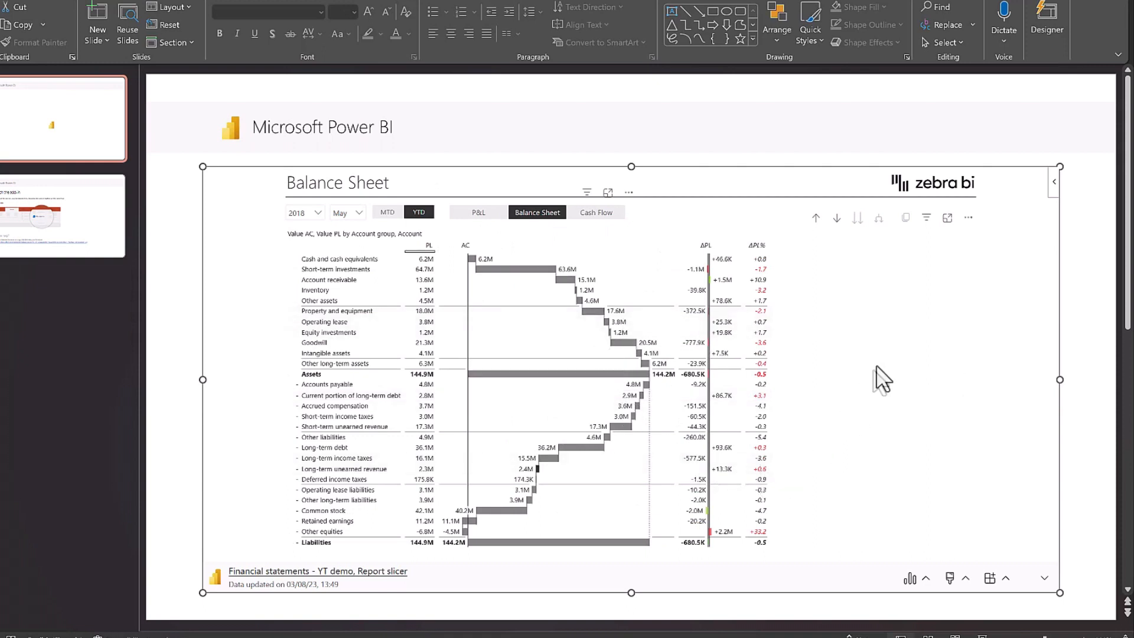
click(476, 211)
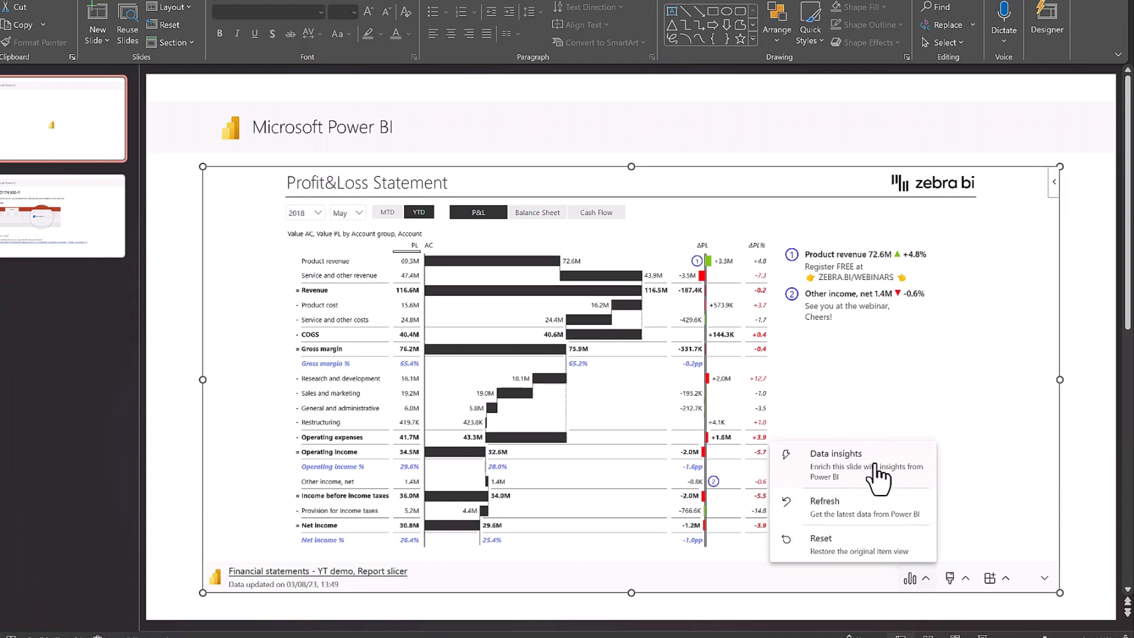
mouse_move(899, 307)
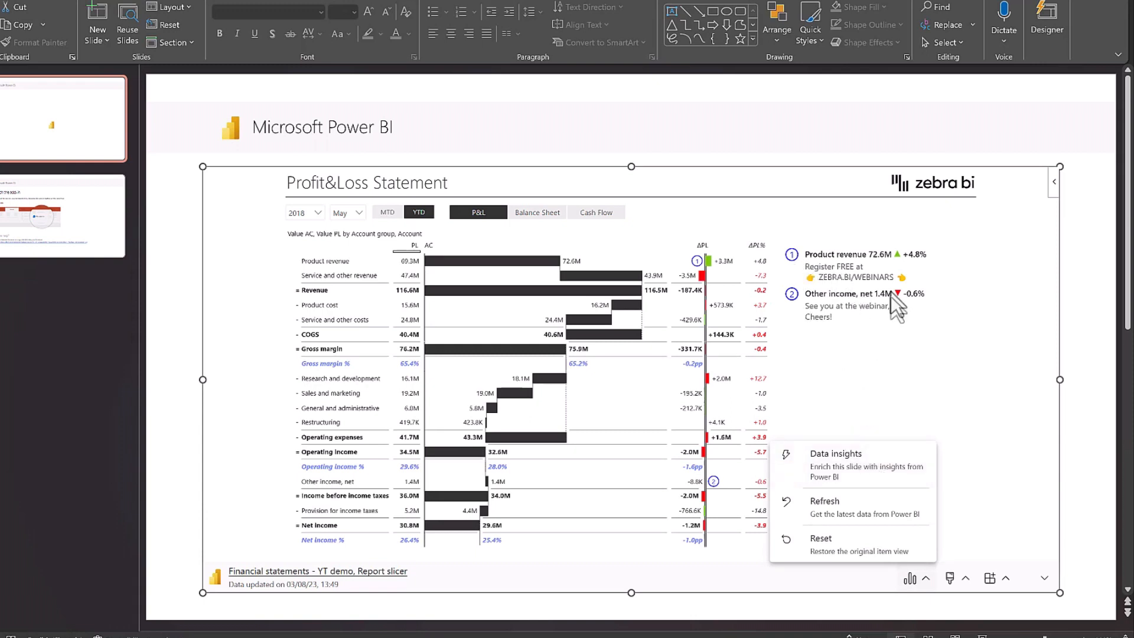
mouse_move(871, 343)
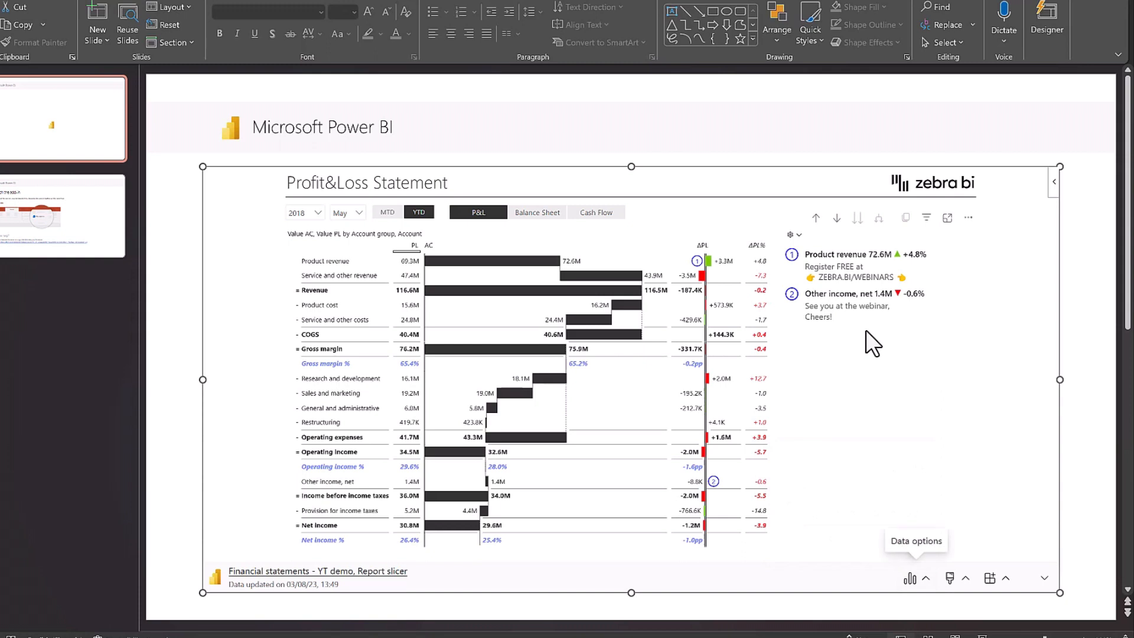
mouse_move(866, 285)
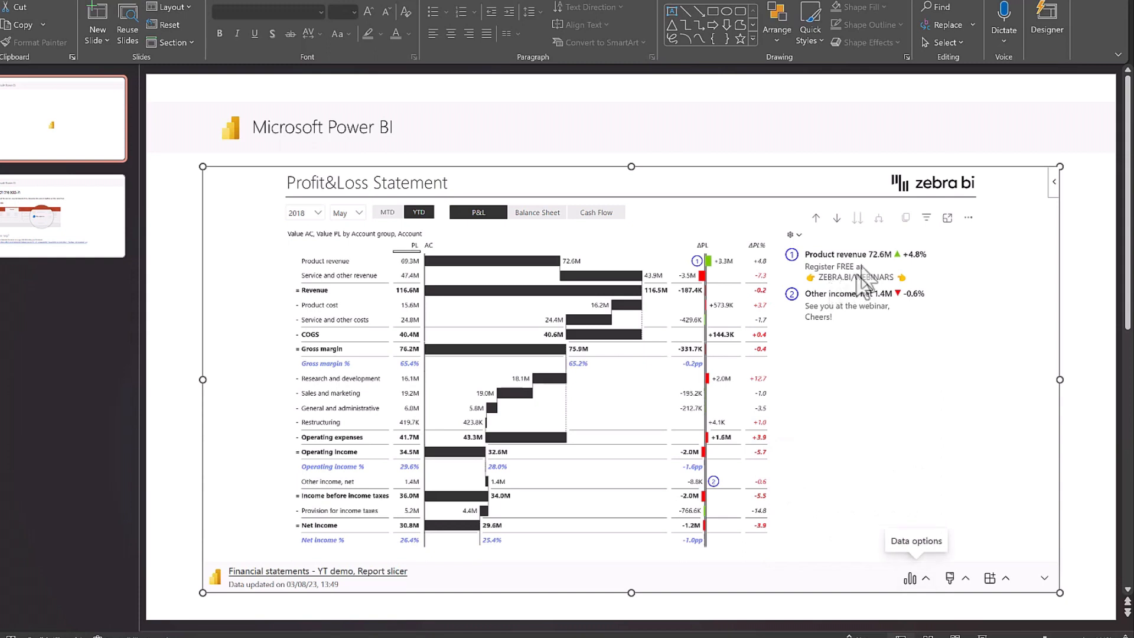
mouse_move(902, 293)
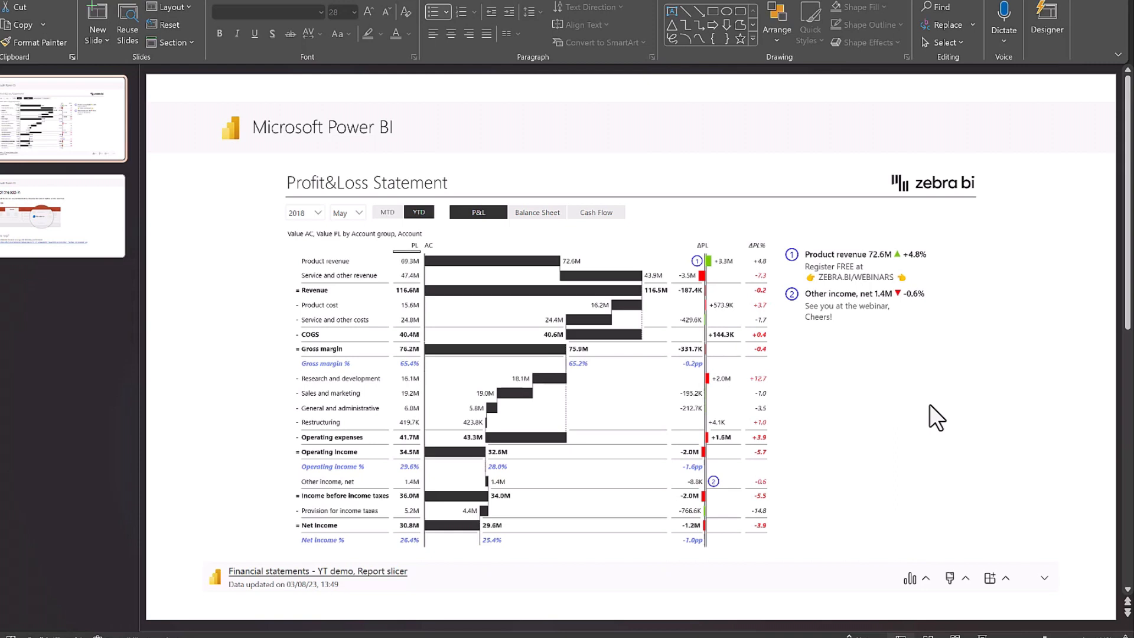
mouse_move(915, 397)
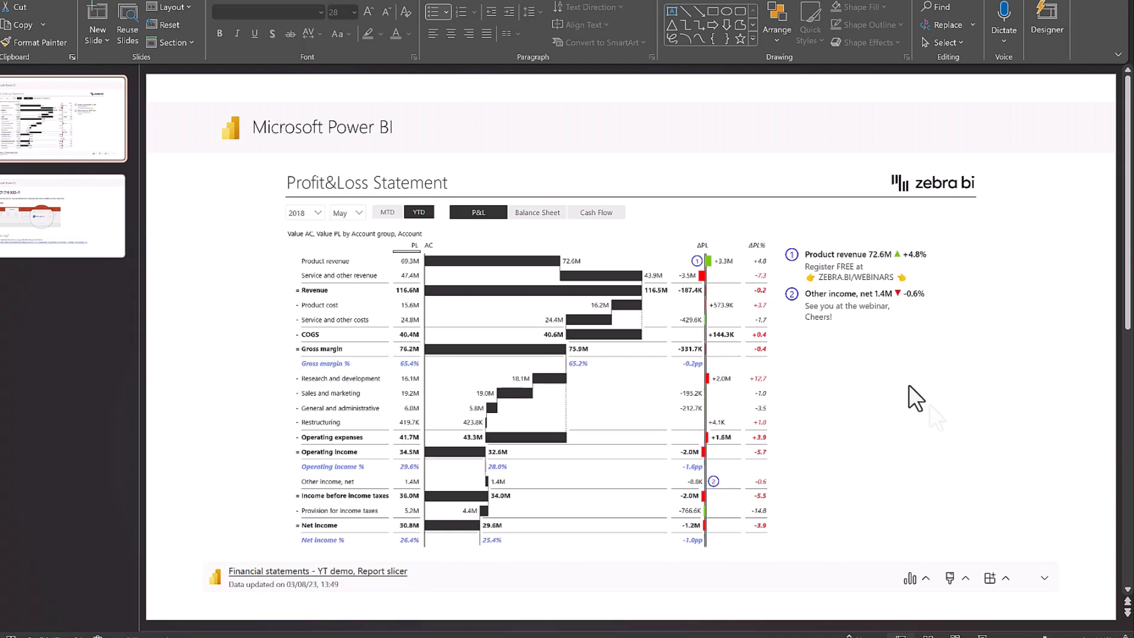
right_click(65, 127)
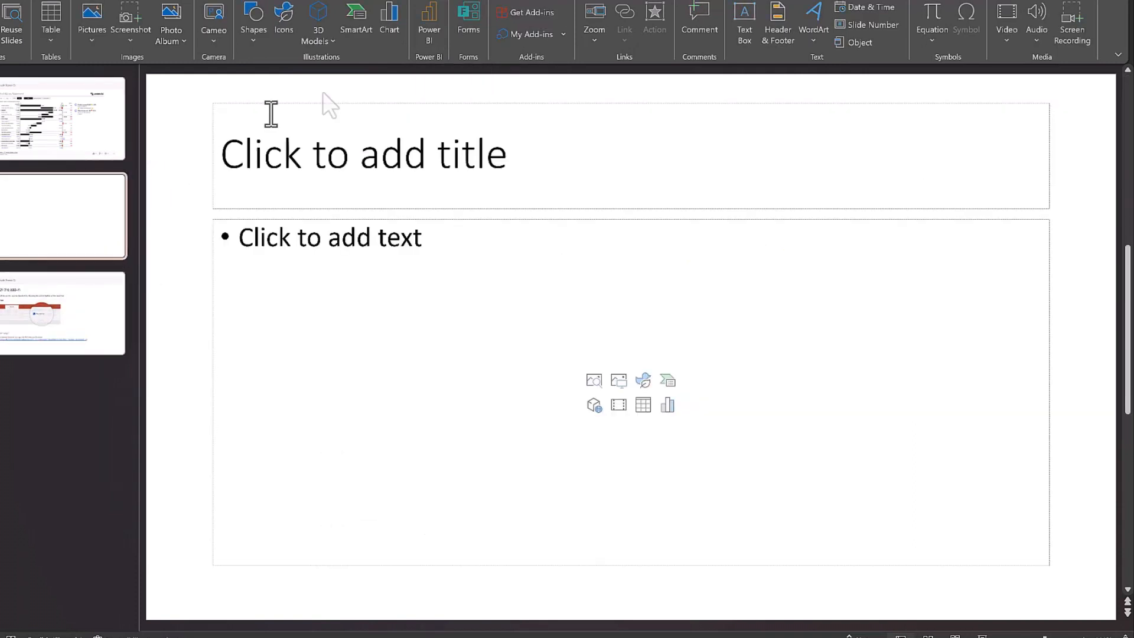
Insert an empty Power BI live-data add-in into the new slide's content area.
click(630, 391)
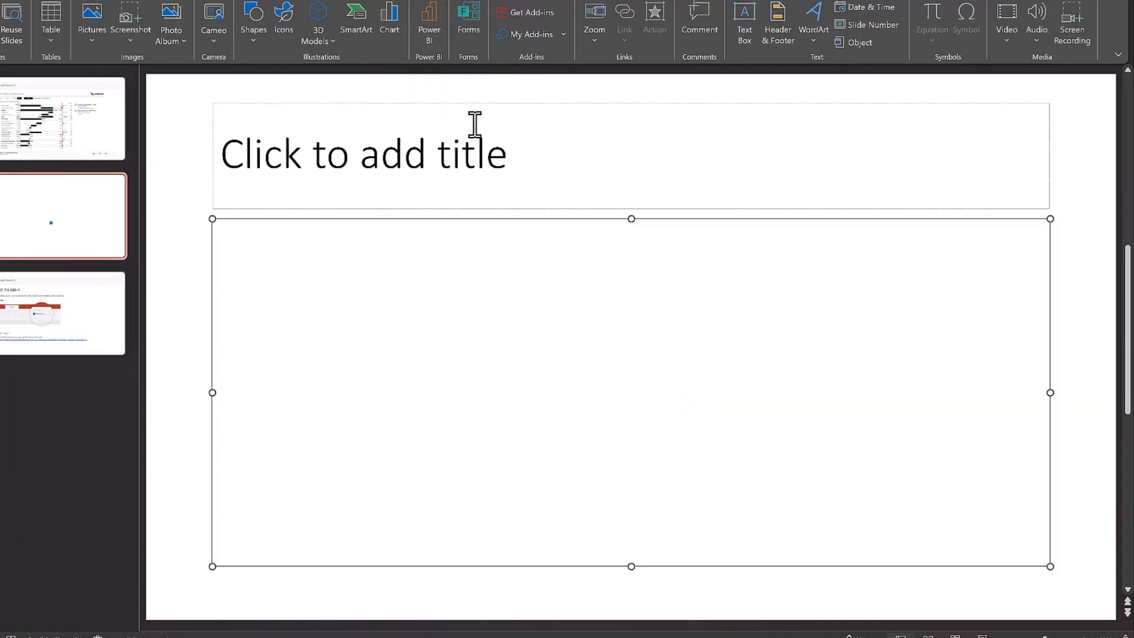
click(428, 14)
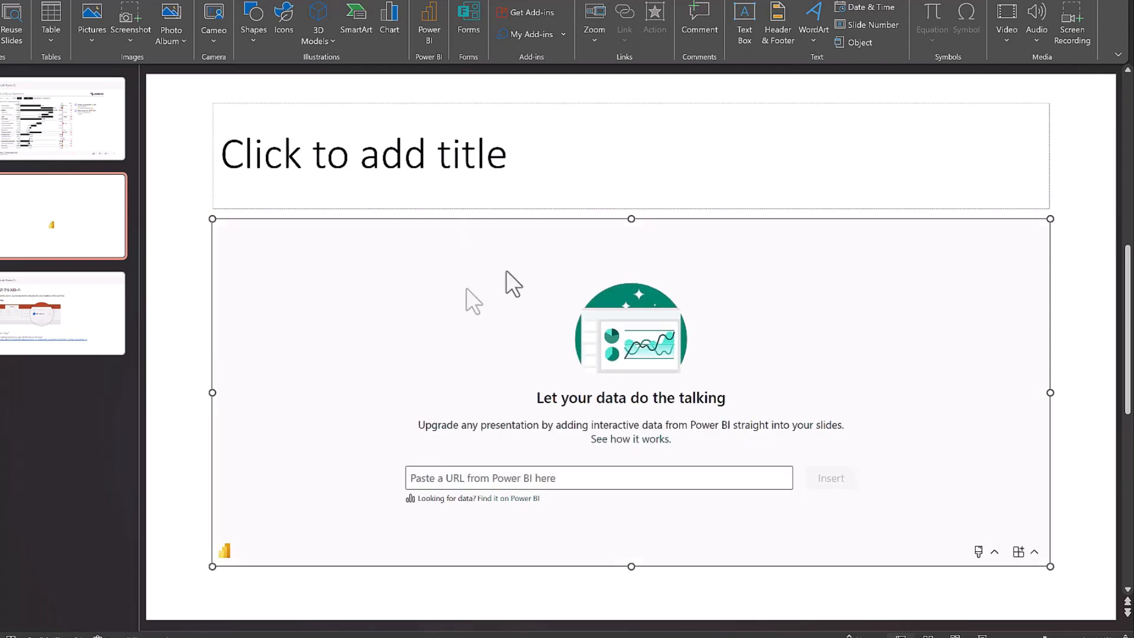
mouse_move(534, 475)
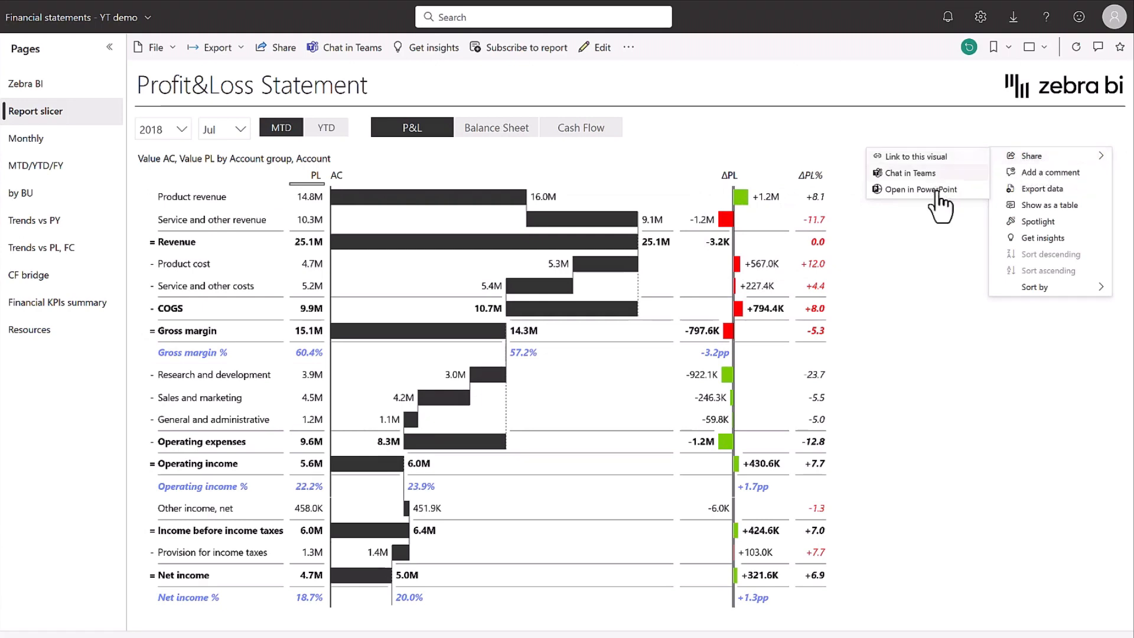
Copy the embed URL for the single Profit&Loss visual and dismiss the link dialog.
click(922, 189)
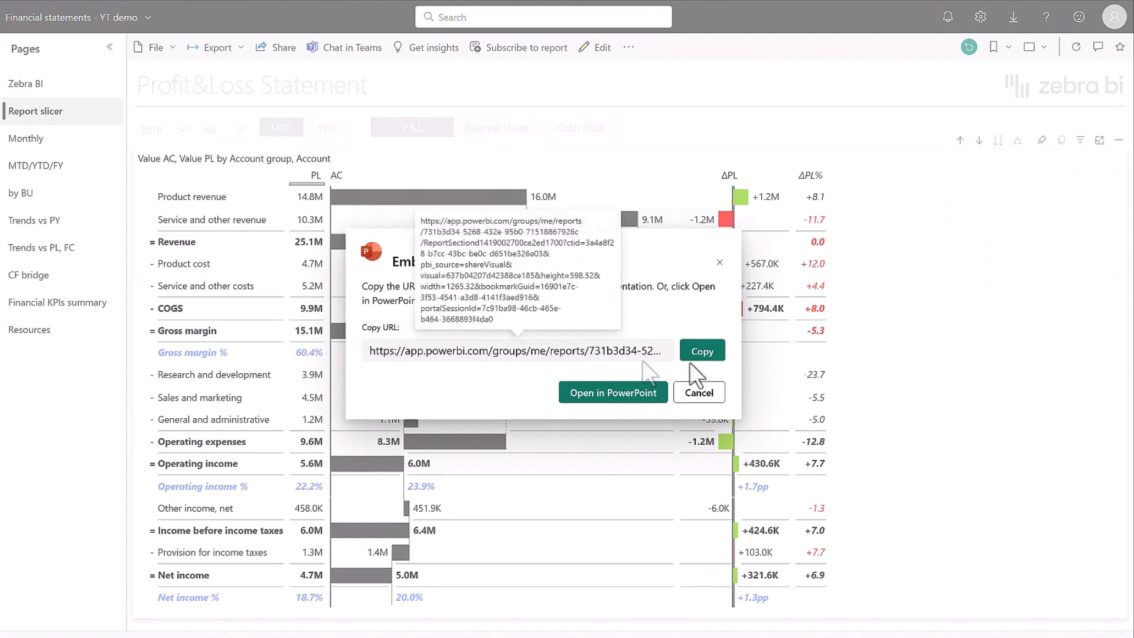
click(700, 349)
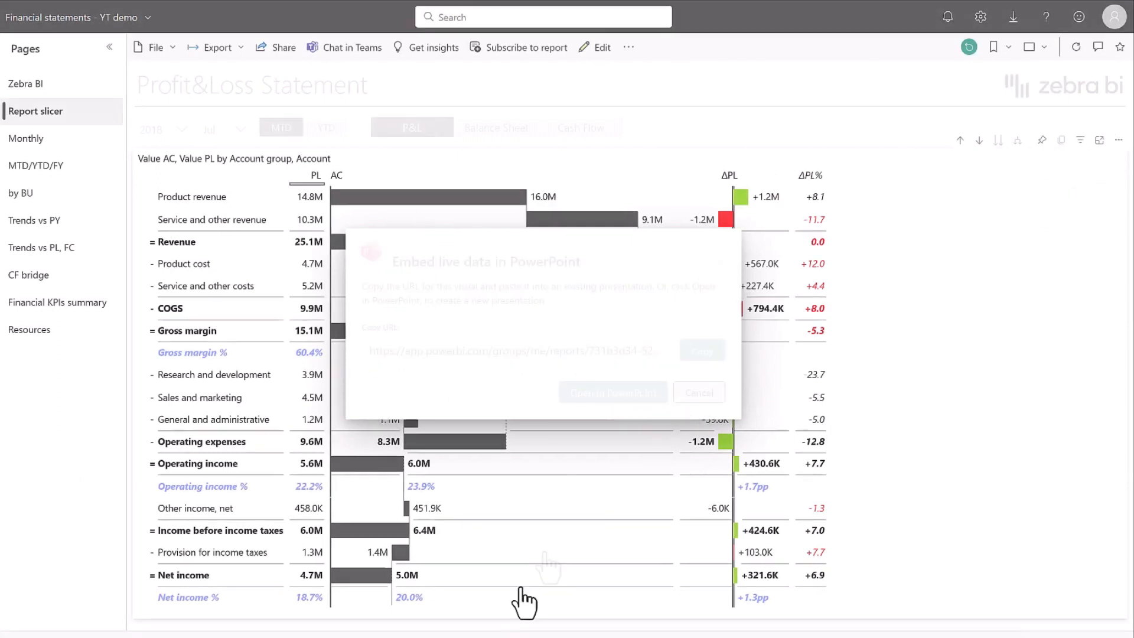
click(697, 392)
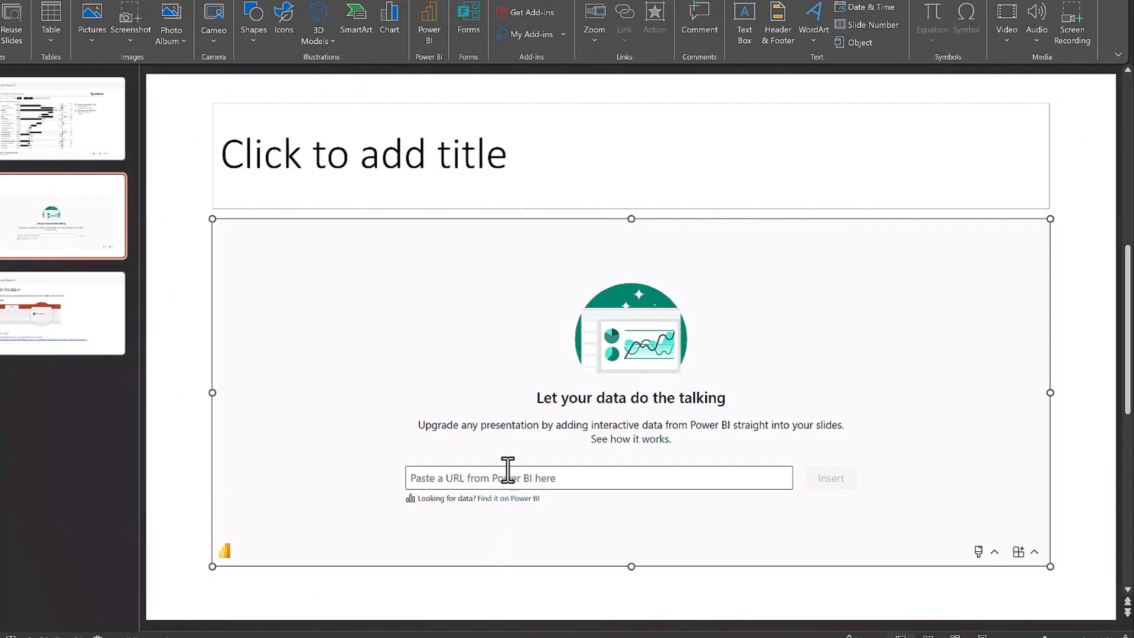
Paste the visual's sharevisual session URL into the add-in and insert the linked visual.
text(sessionId=7c91ba98-46cb-465e-b464-3668893f4da0&fromEntryPoint=sharevisual)
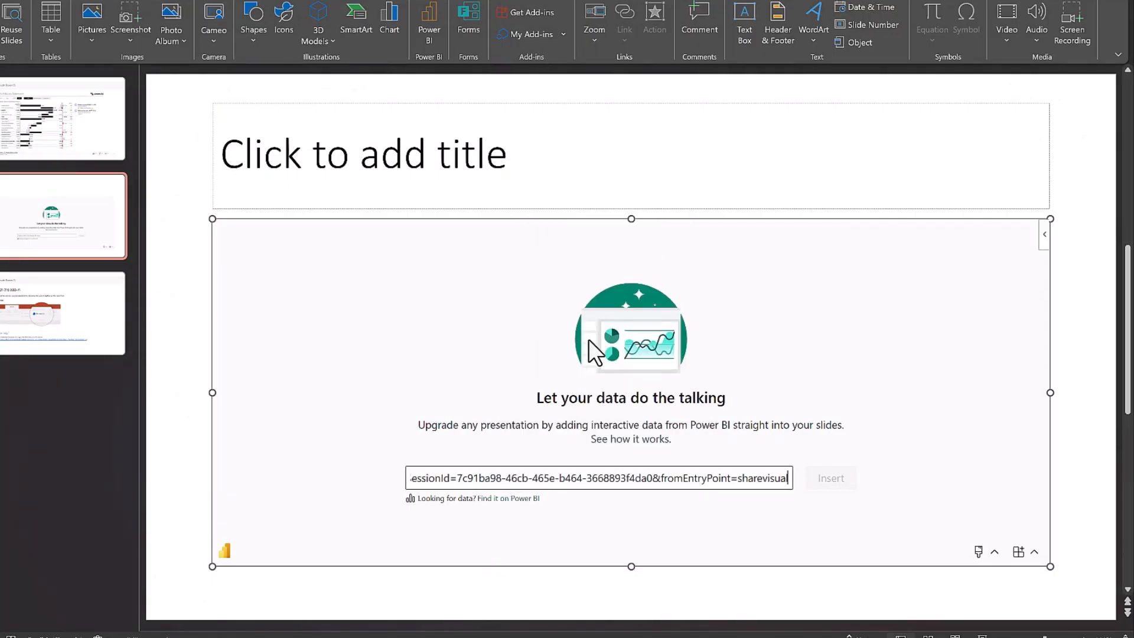
click(830, 478)
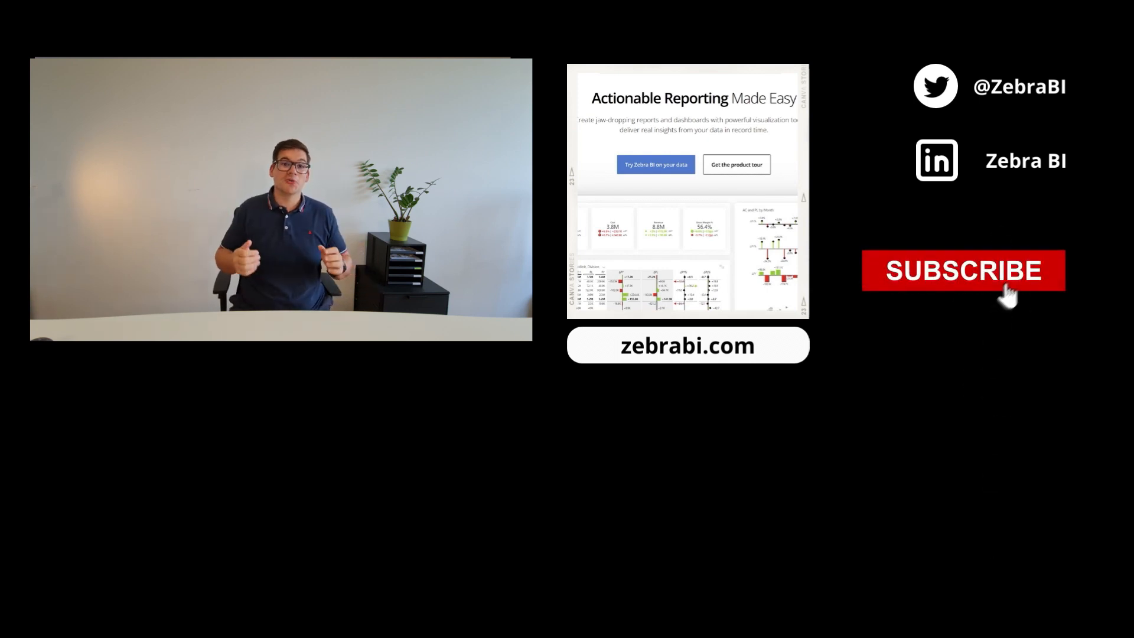
click(964, 271)
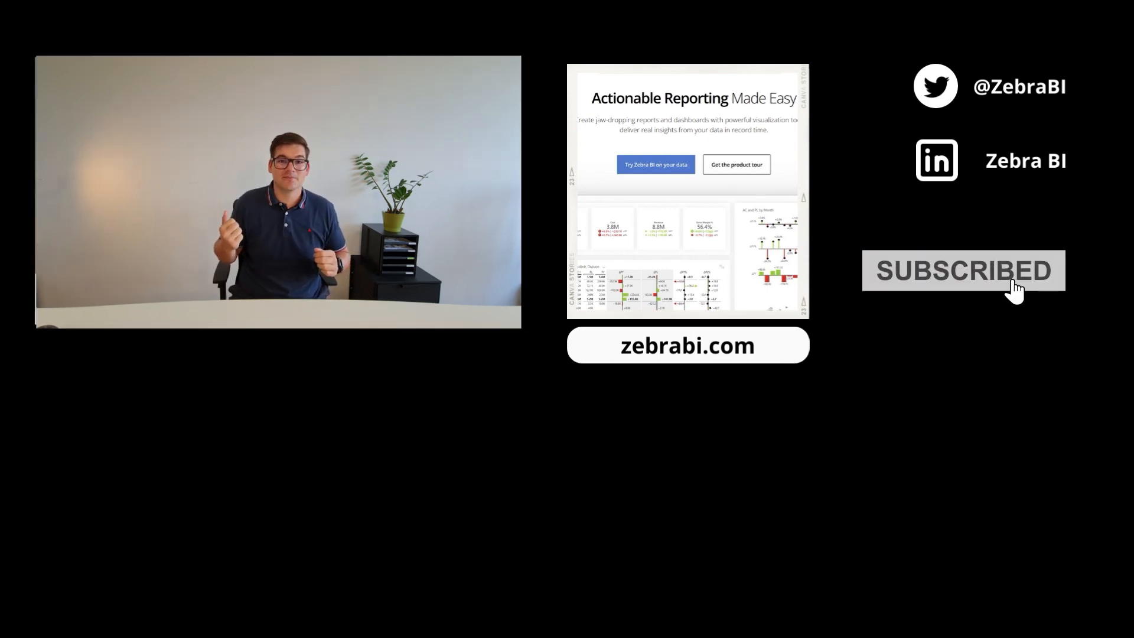